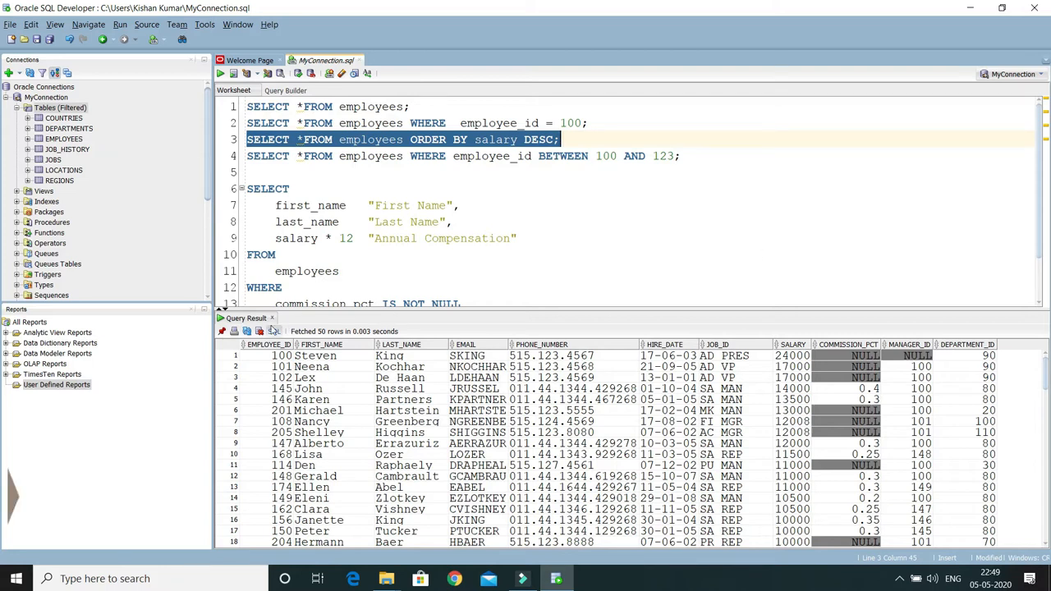
mouse_move(222, 332)
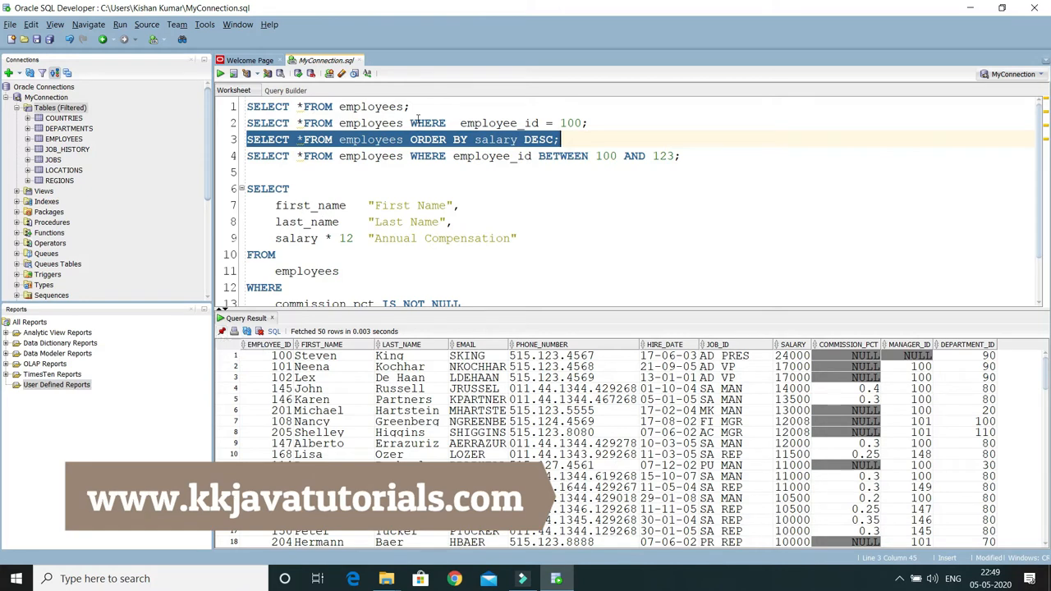
Step: Run the employee_id = 100 query, returning the single Steven King row
left_click(328, 105)
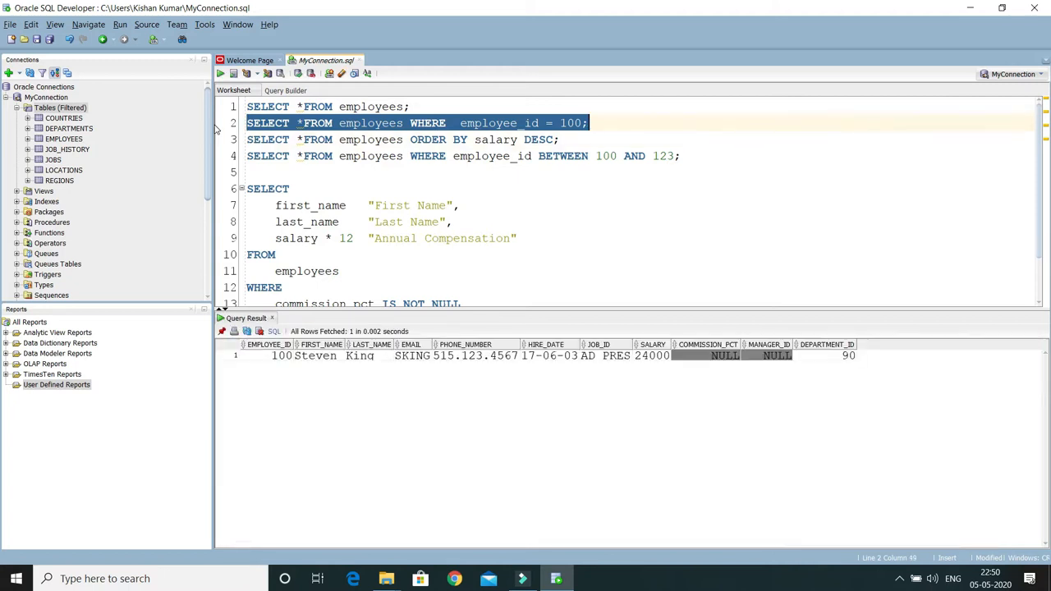
mouse_move(529, 379)
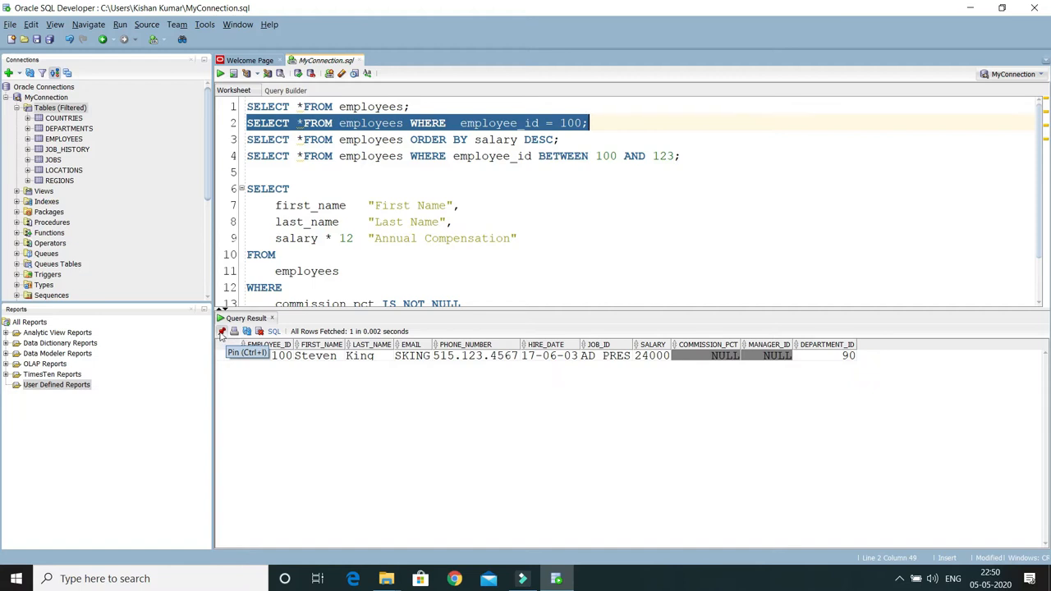
mouse_move(297, 423)
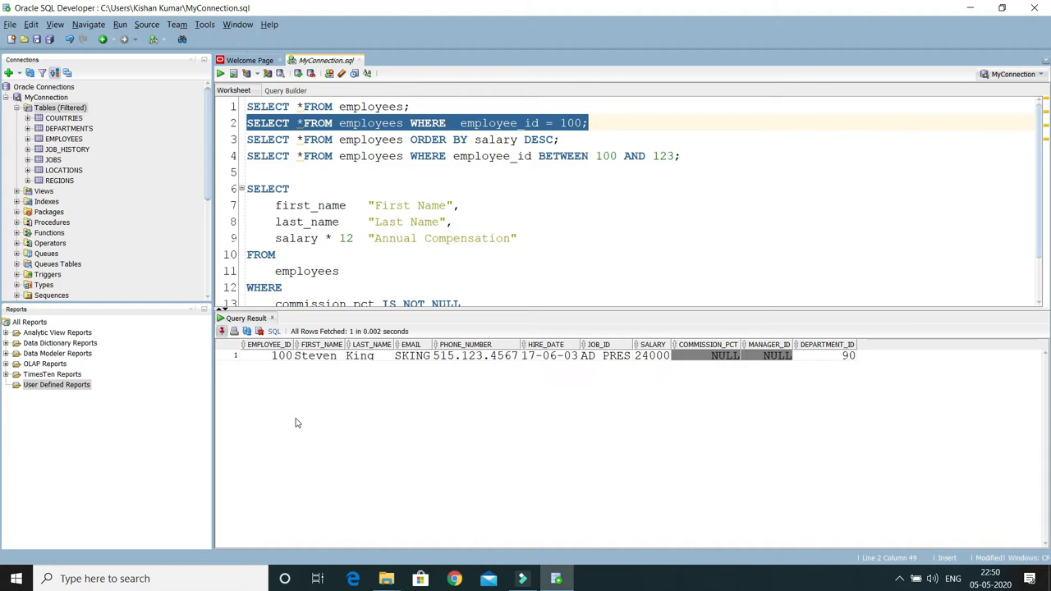
mouse_move(221, 338)
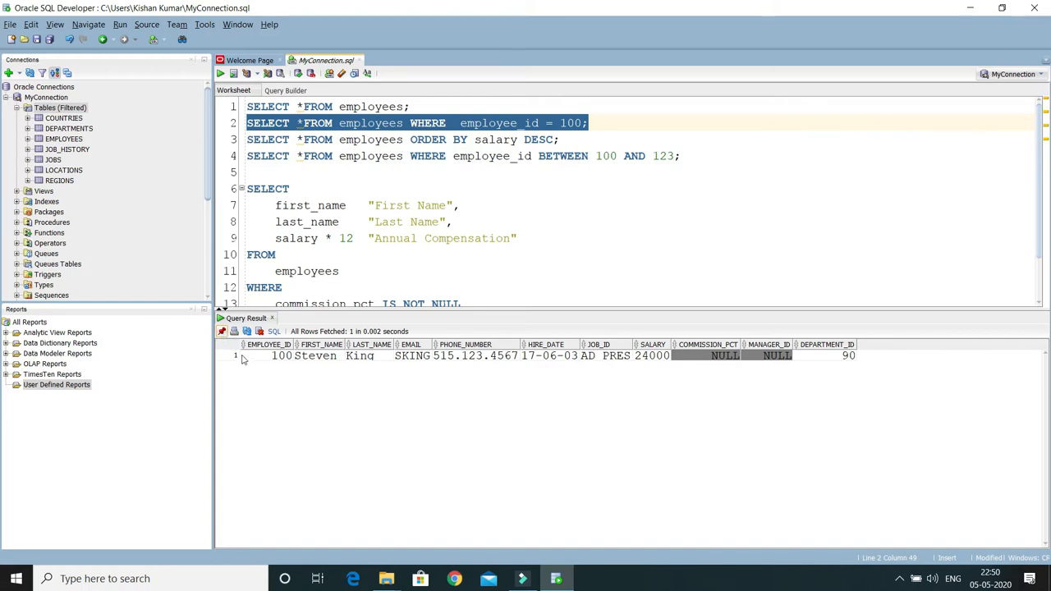
mouse_move(298, 377)
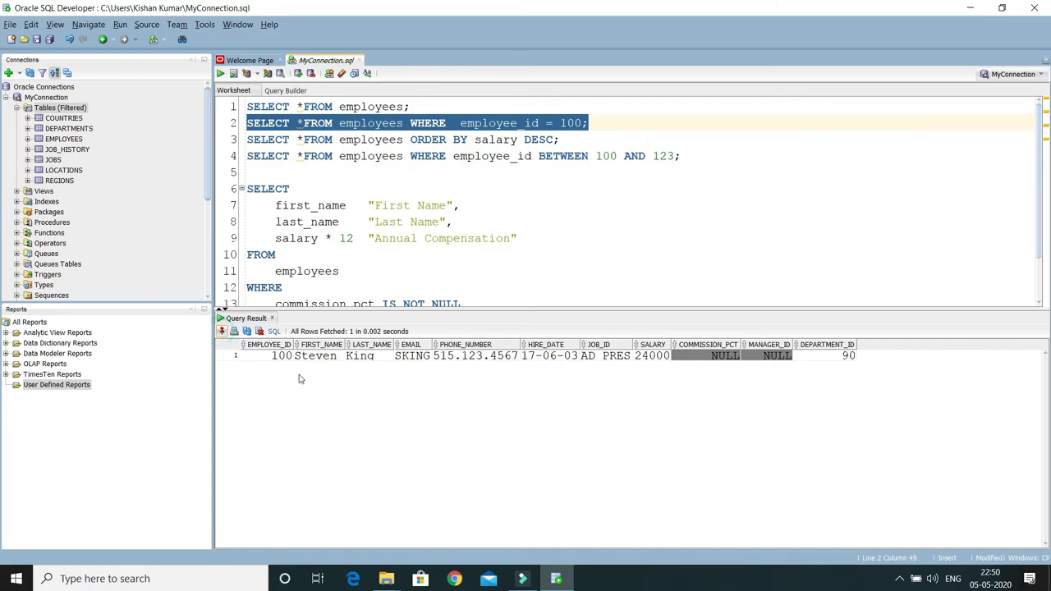
mouse_move(274, 406)
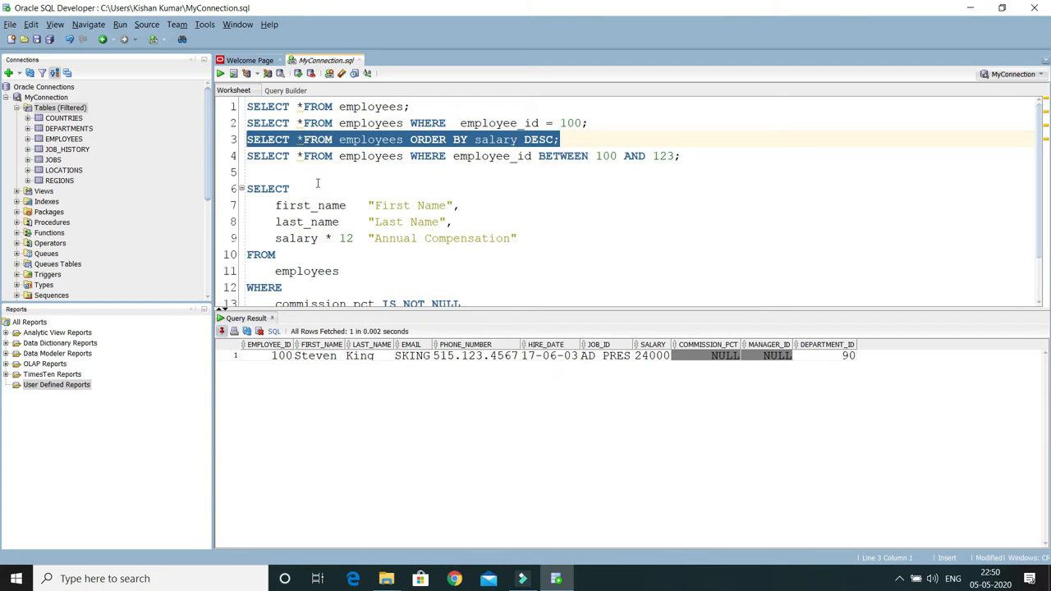
Step: Run the ORDER BY salary DESC query into a second result tab with 50 rows
left_click(220, 72)
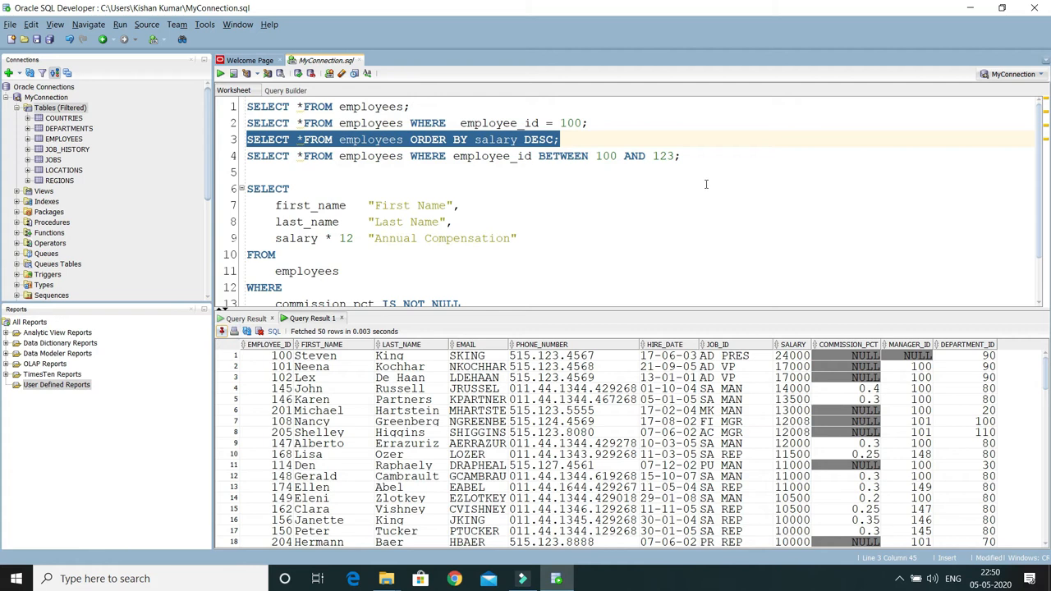
scroll("down", 3)
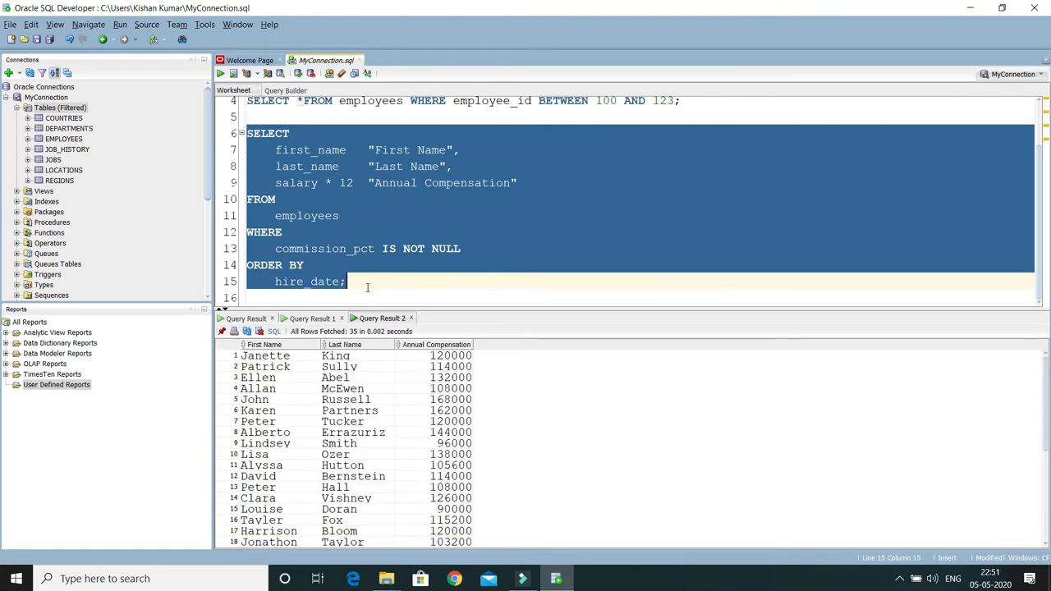
mouse_move(394, 356)
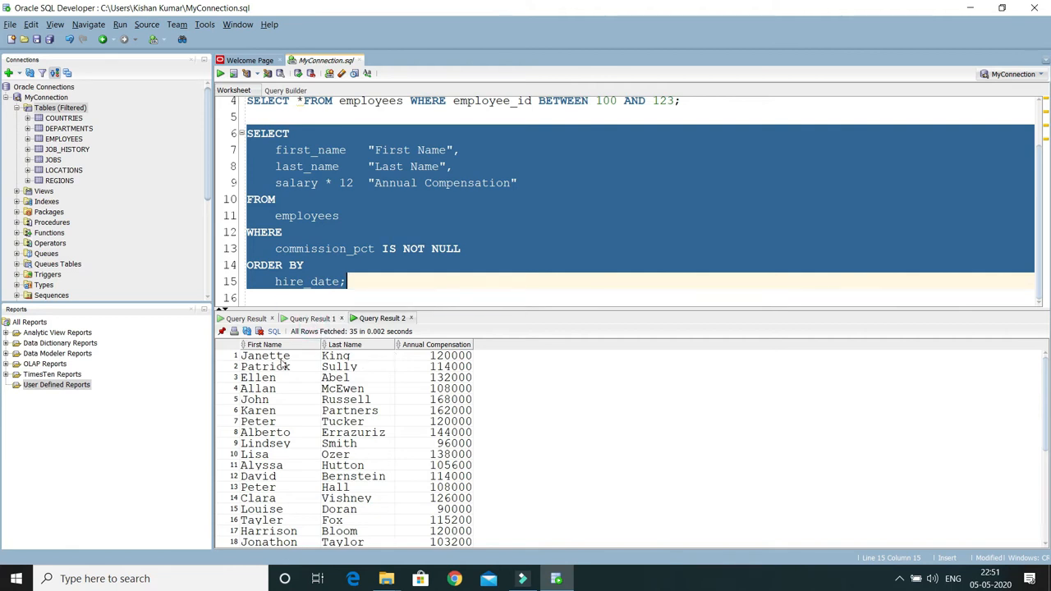
mouse_move(259, 331)
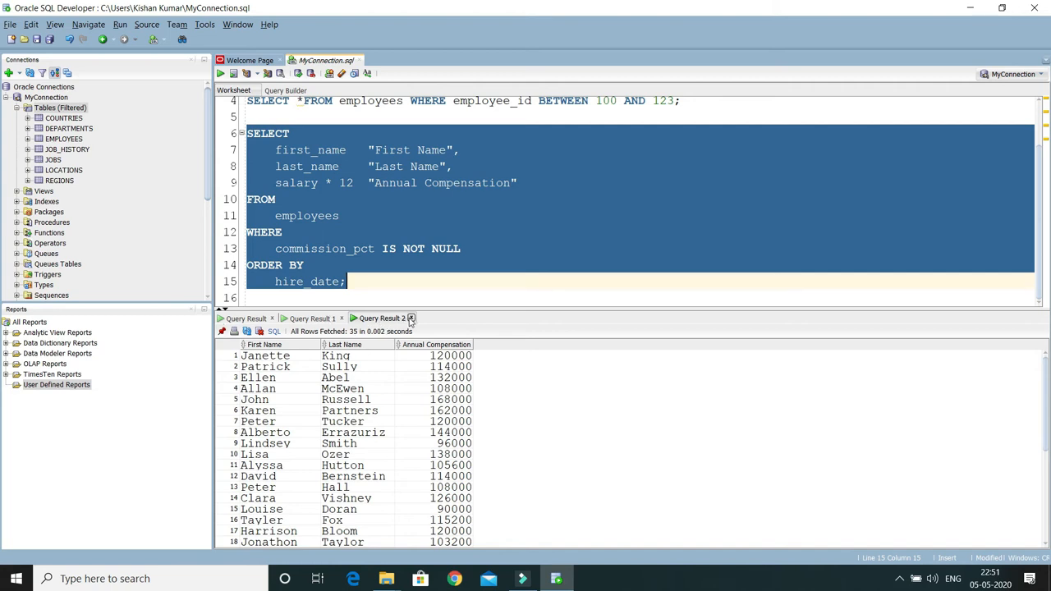
mouse_move(410, 318)
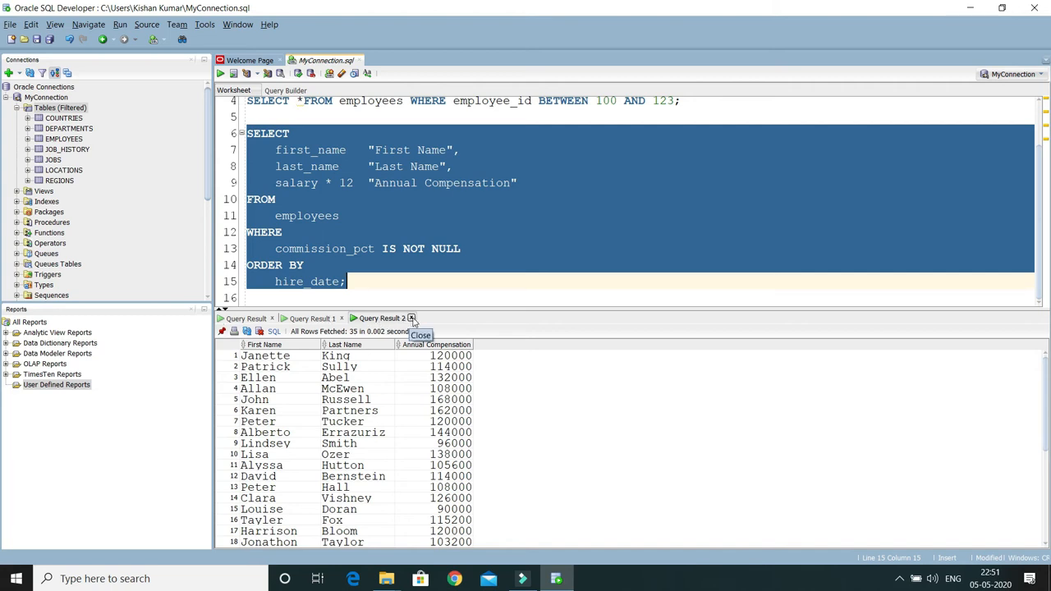
Step: Close the extra Query Result tabs and return to the first all-employees query
left_click(410, 319)
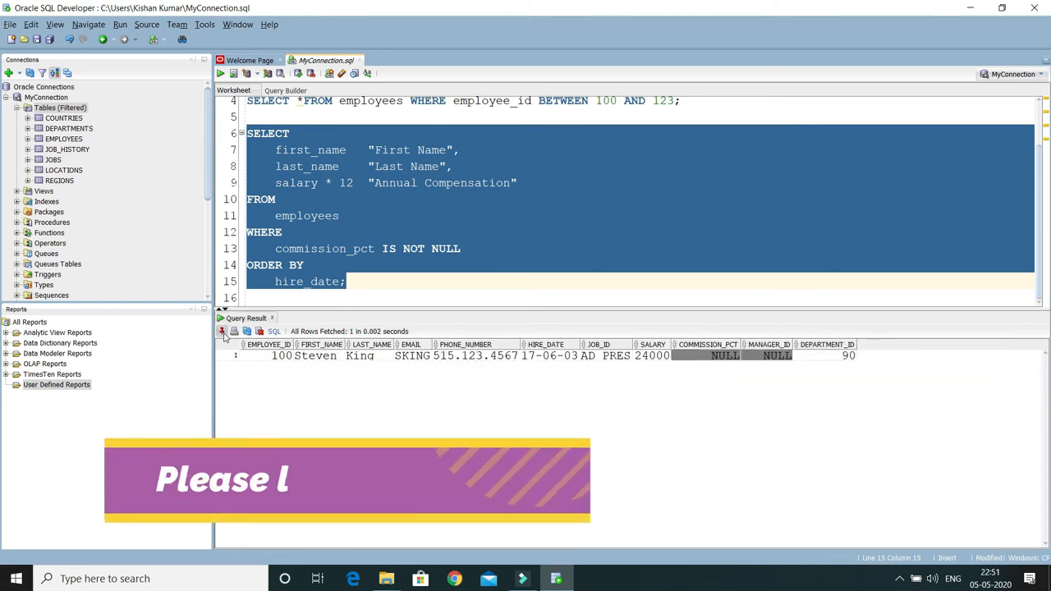
scroll("up", 3)
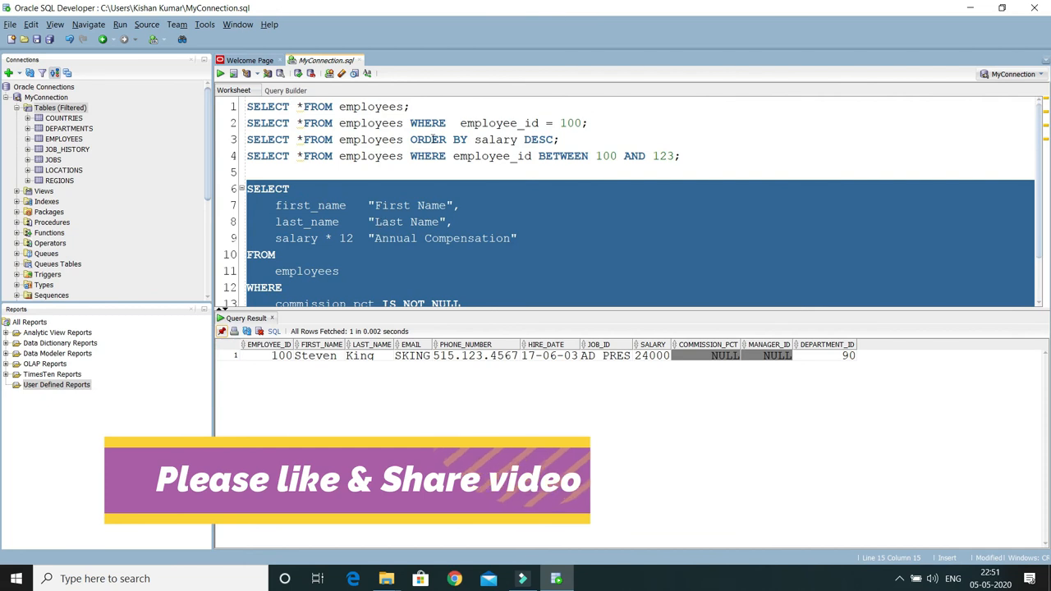
left_click(329, 105)
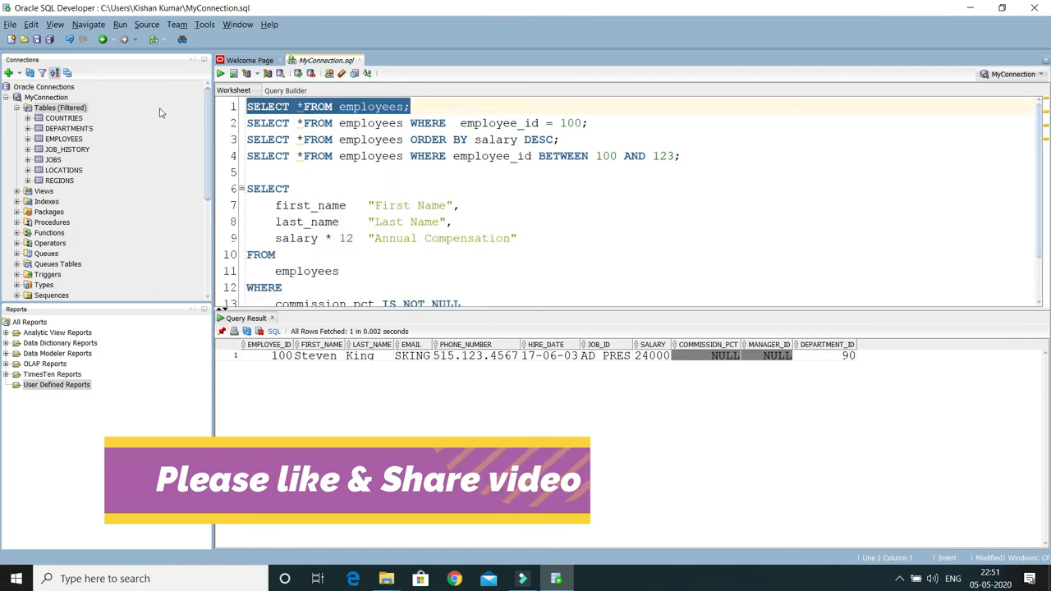